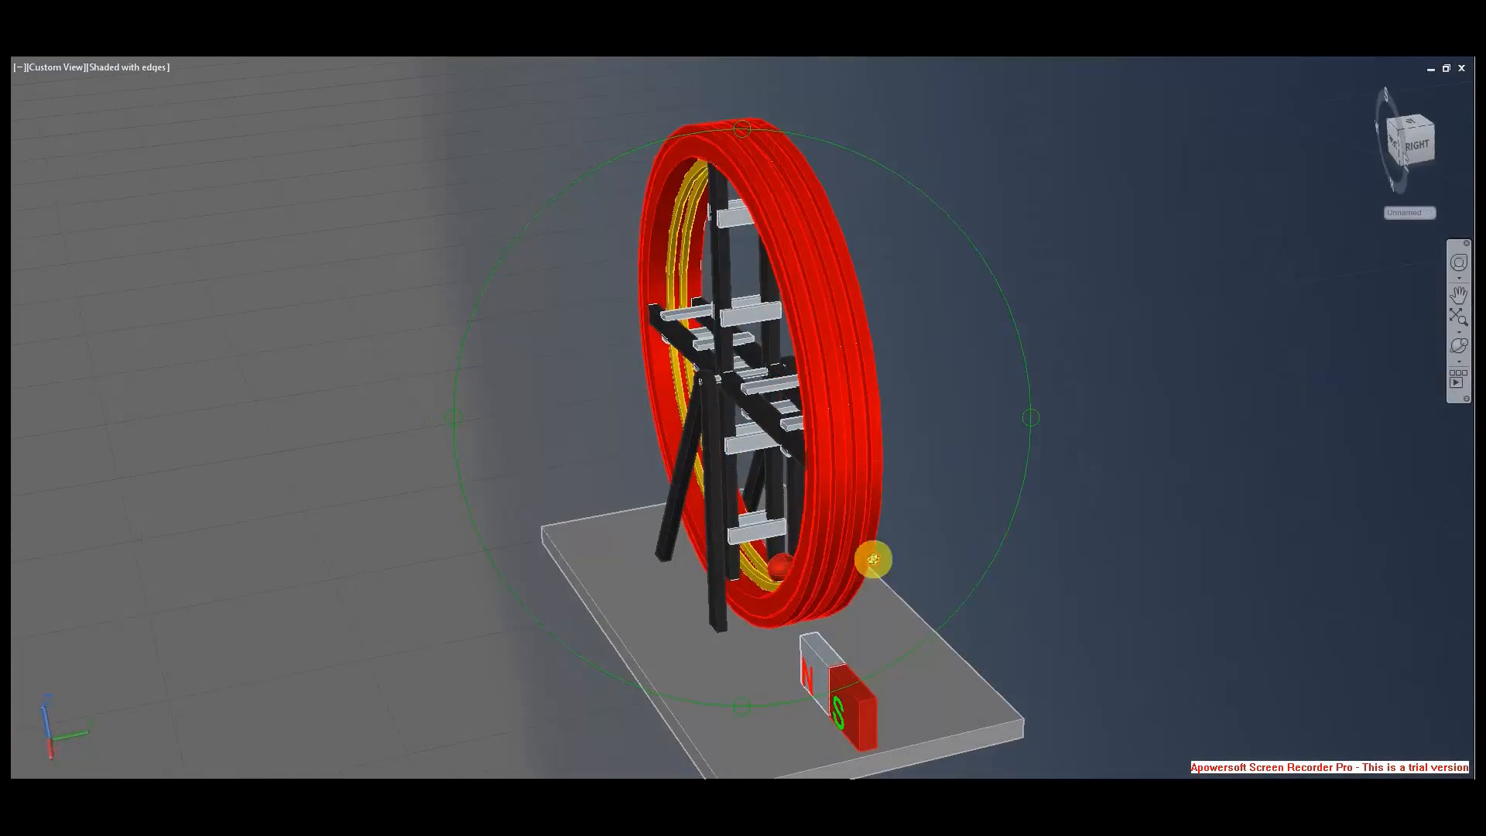
Orbit the view to see the wheel edge-on from its right side
left_click_drag(872, 559, 852, 471)
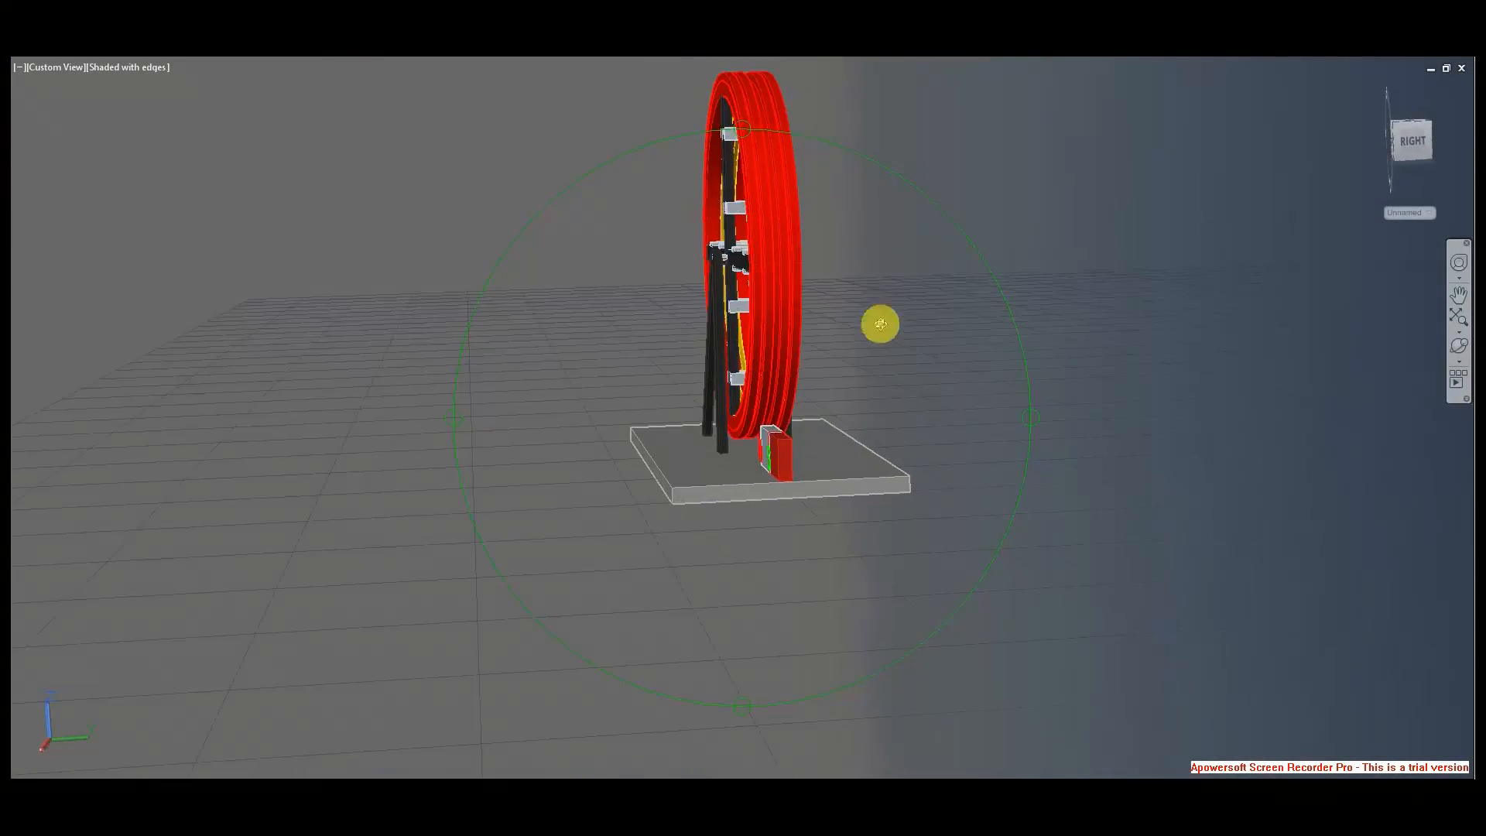
left_click_drag(880, 325, 657, 431)
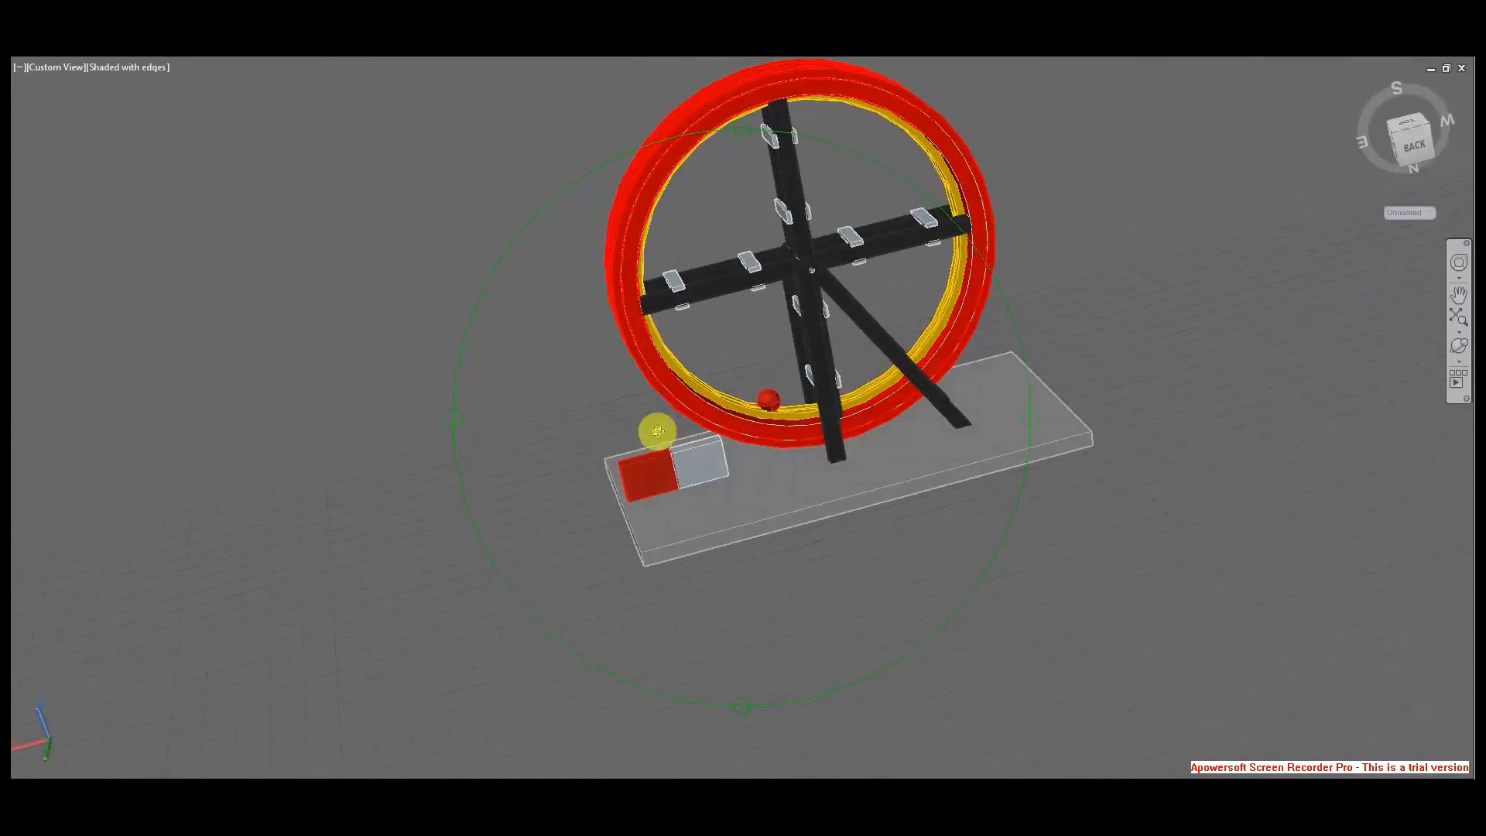
left_click_drag(664, 431, 772, 408)
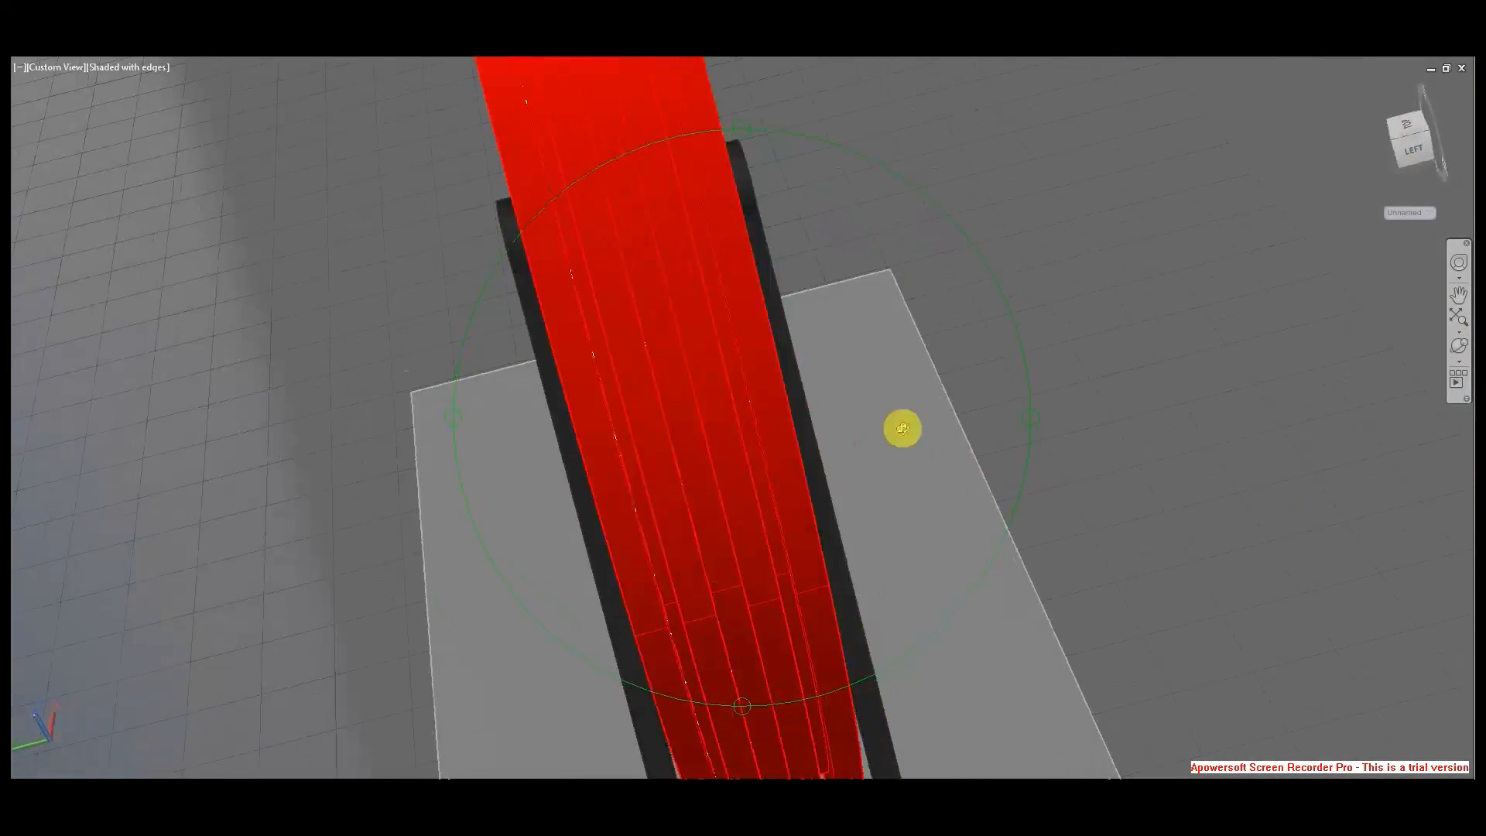
left_click_drag(901, 428, 678, 327)
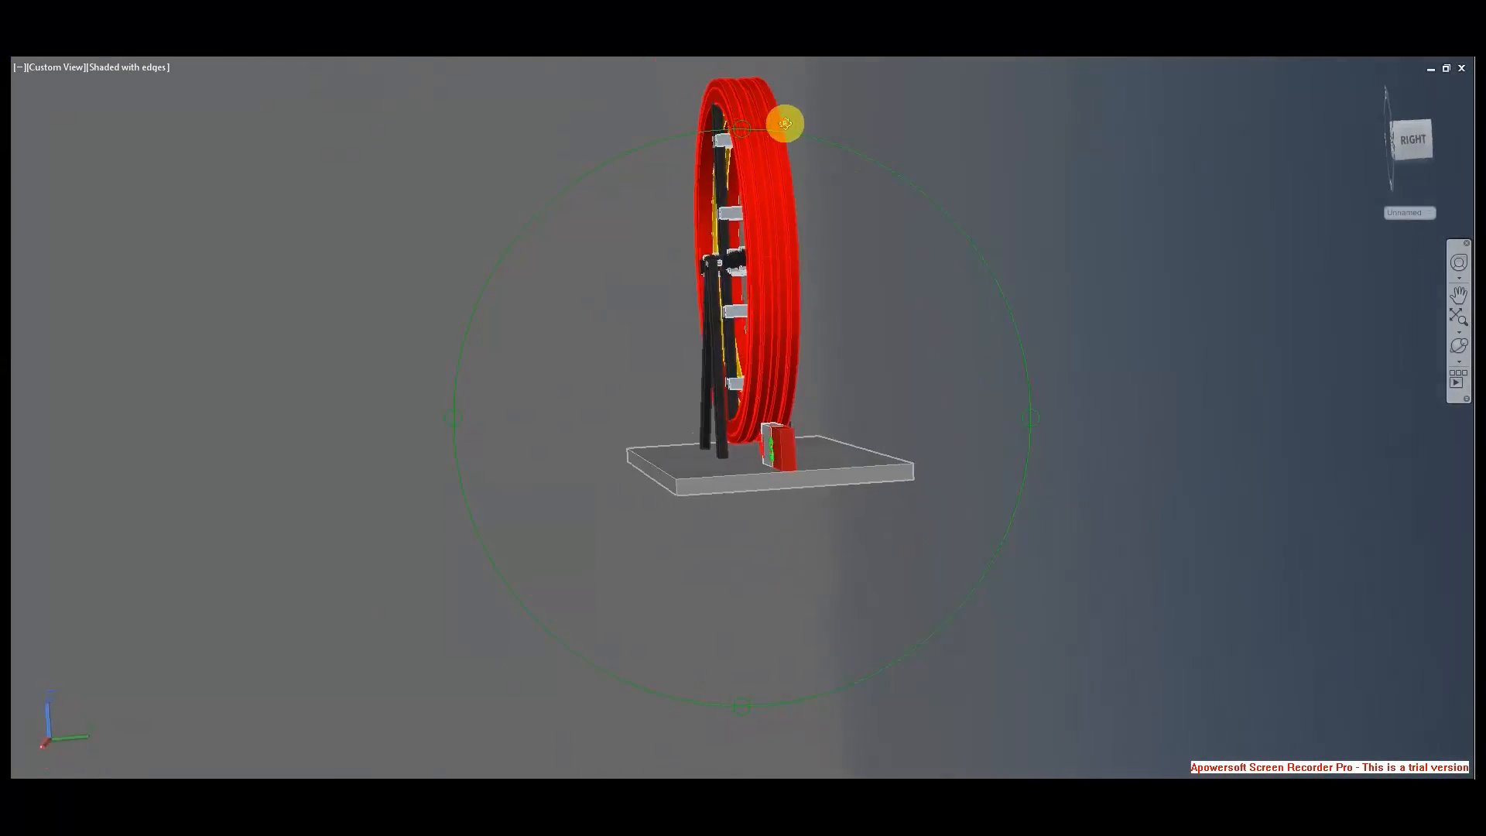
Orbit past the back of the wheel to the front view, then stop the recording
left_click_drag(784, 123, 813, 455)
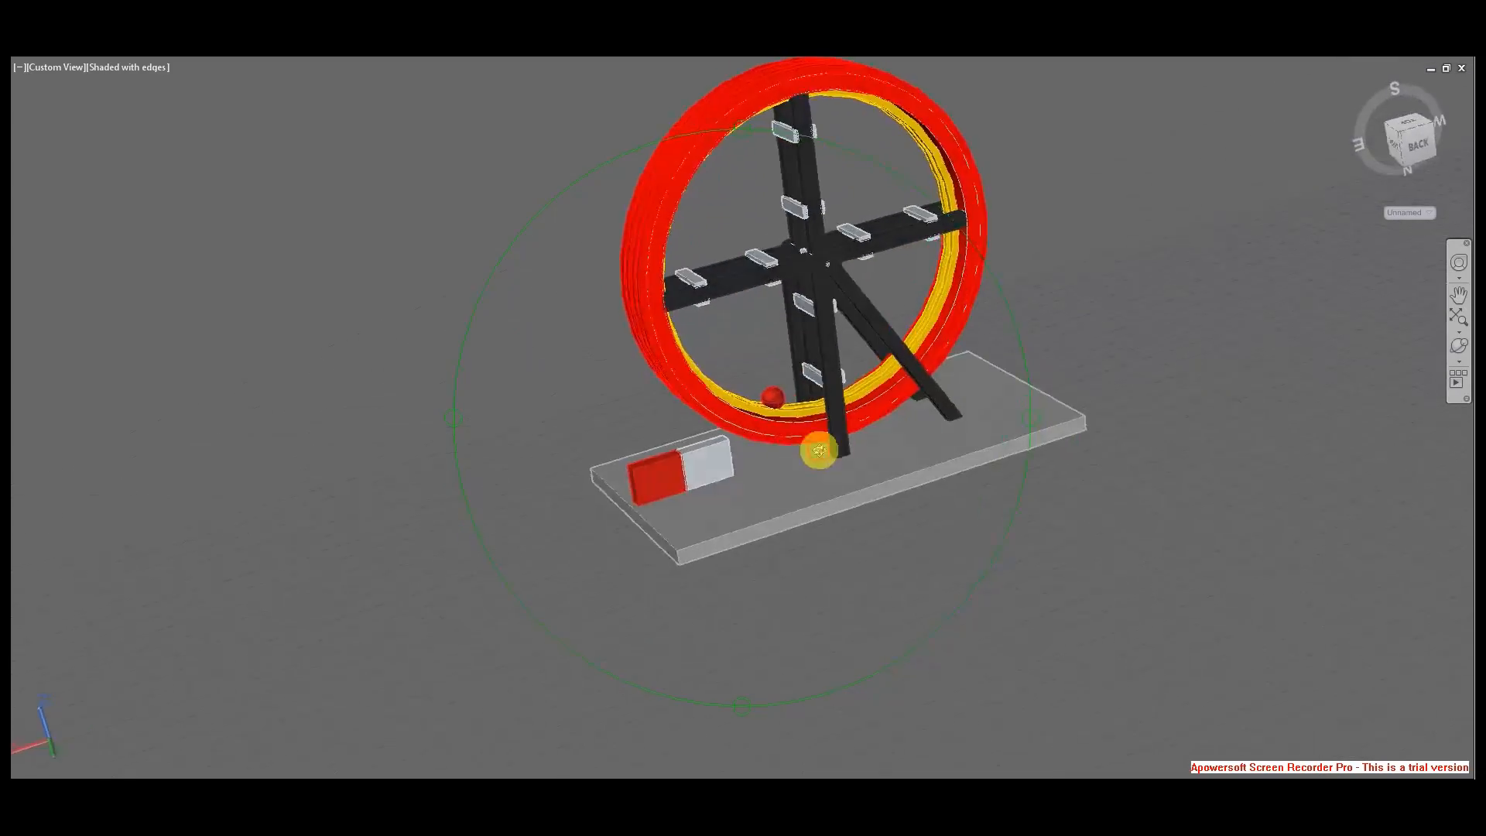
left_click_drag(834, 446, 877, 380)
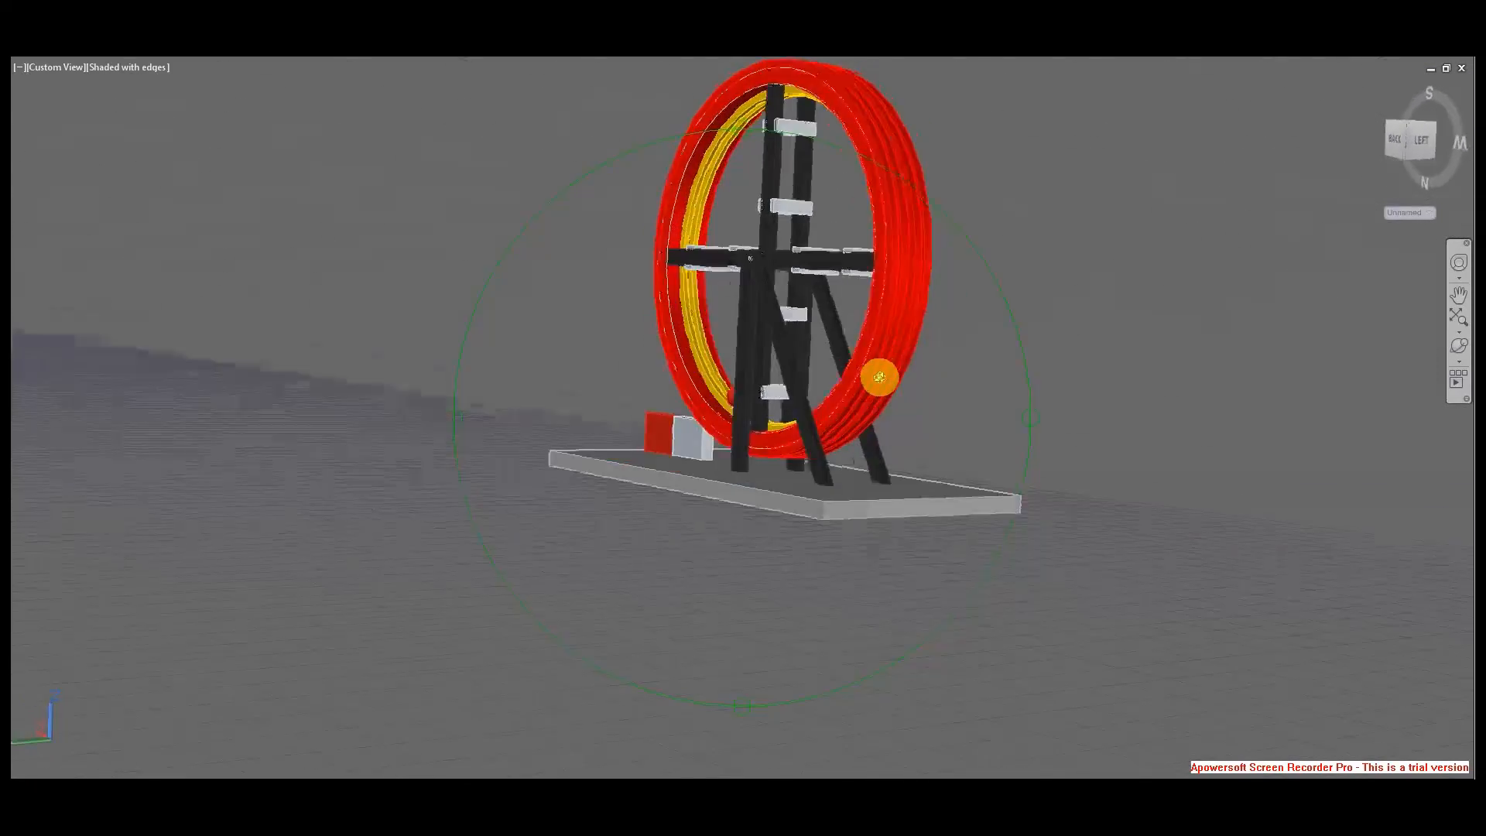
left_click_drag(877, 377, 734, 489)
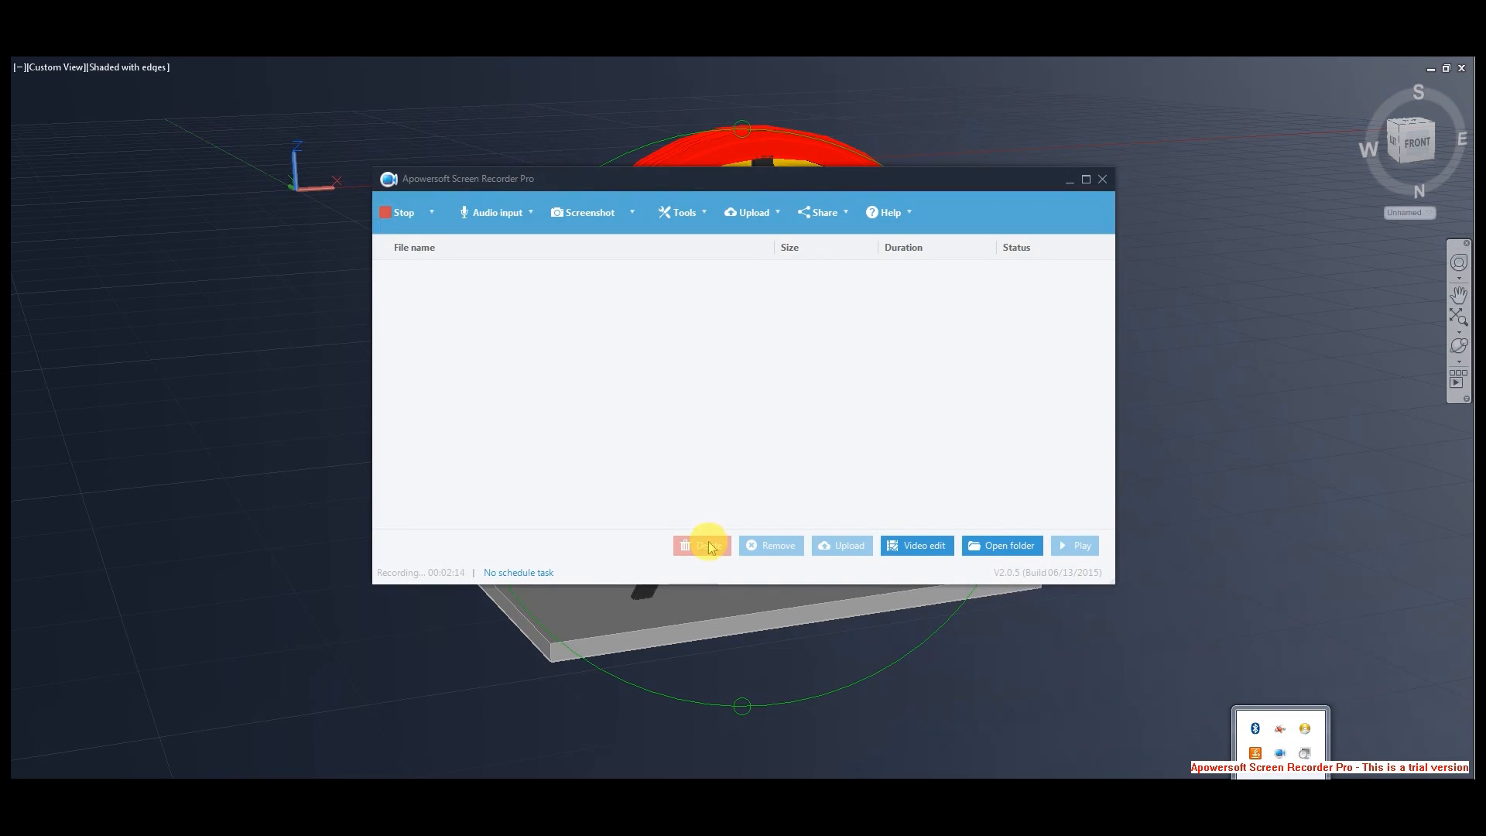
left_click(397, 211)
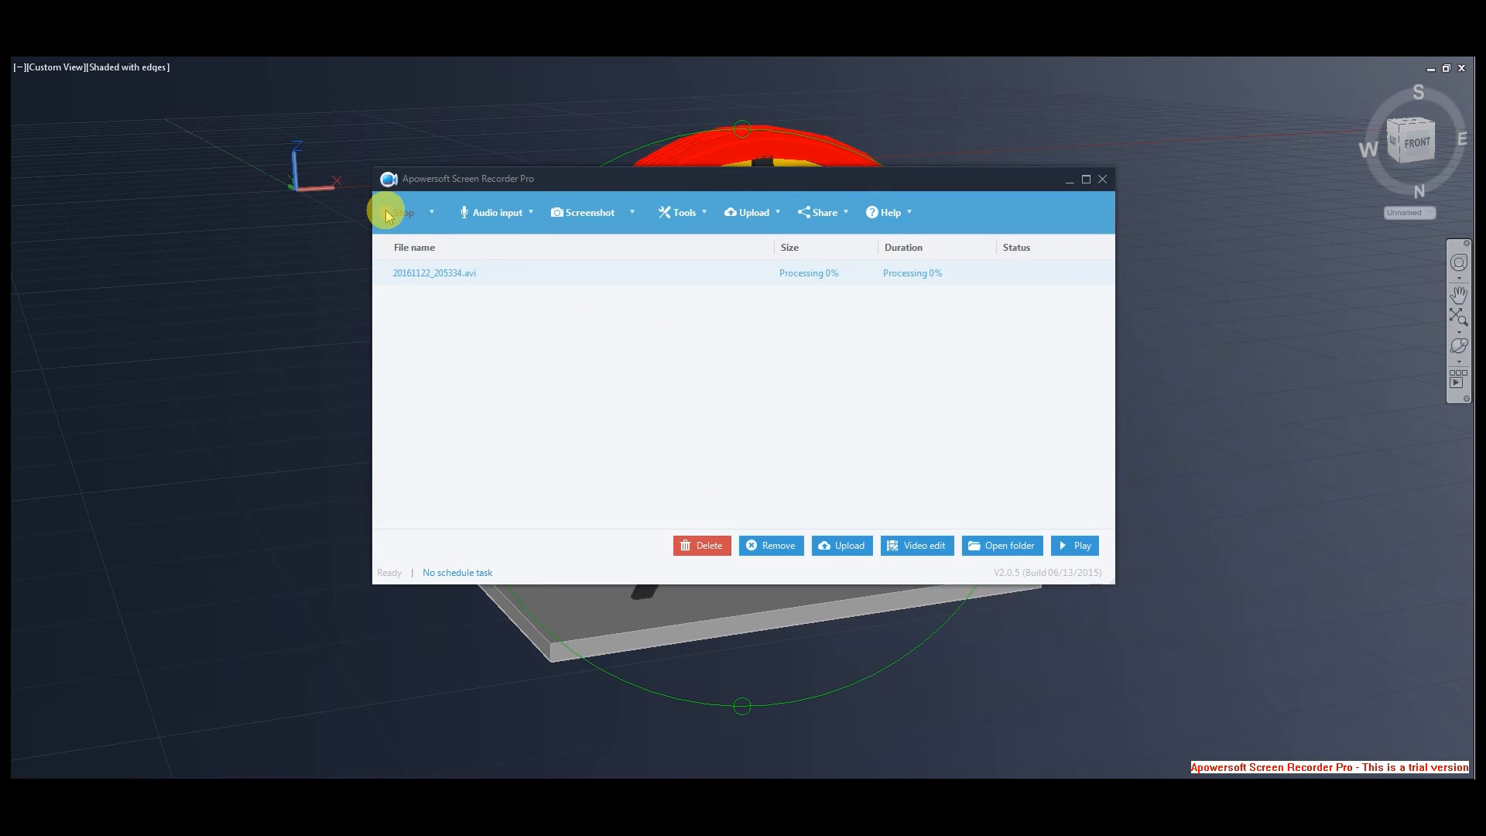